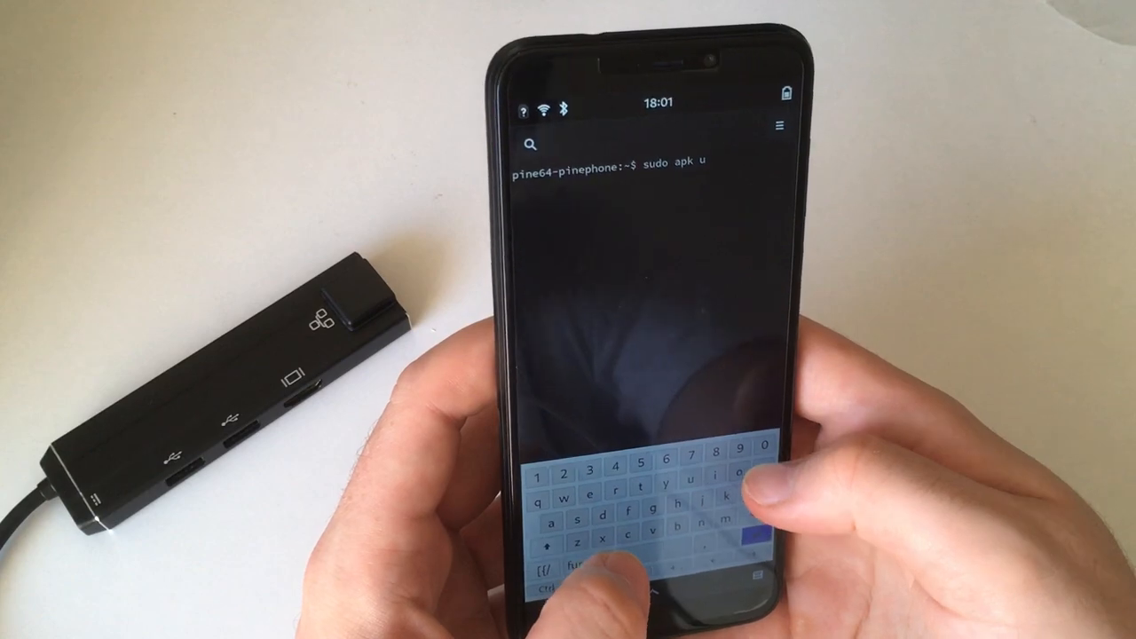
Complete 'sudo apk update' and run it, landing at the sudo password prompt
{"action": "type", "text": "pdatr"}
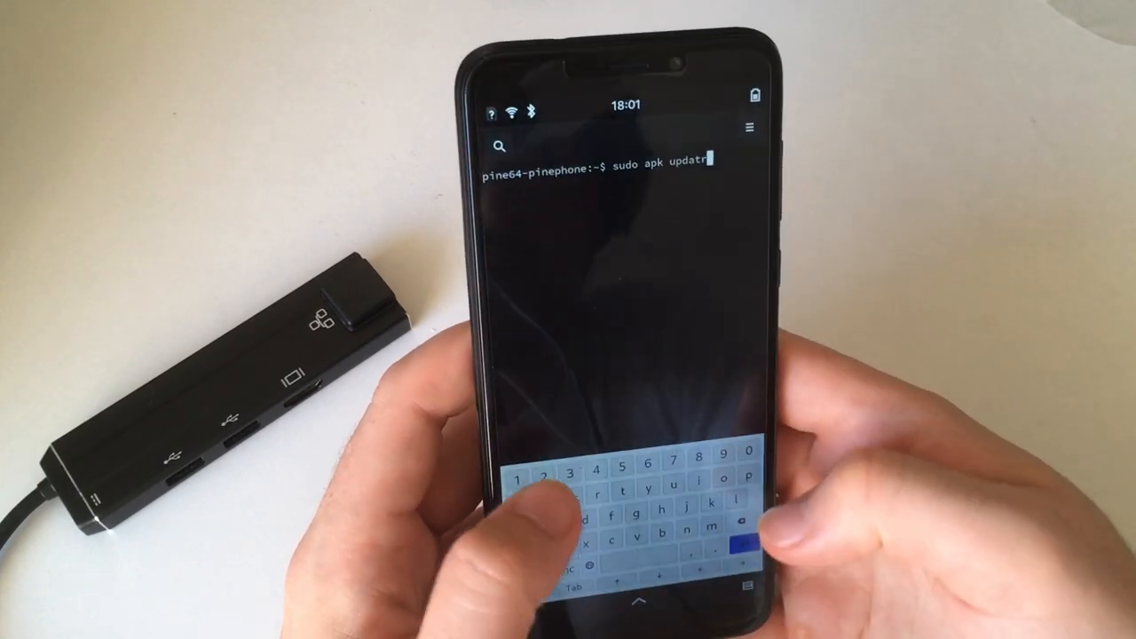
{"action": "key", "text": "Return"}
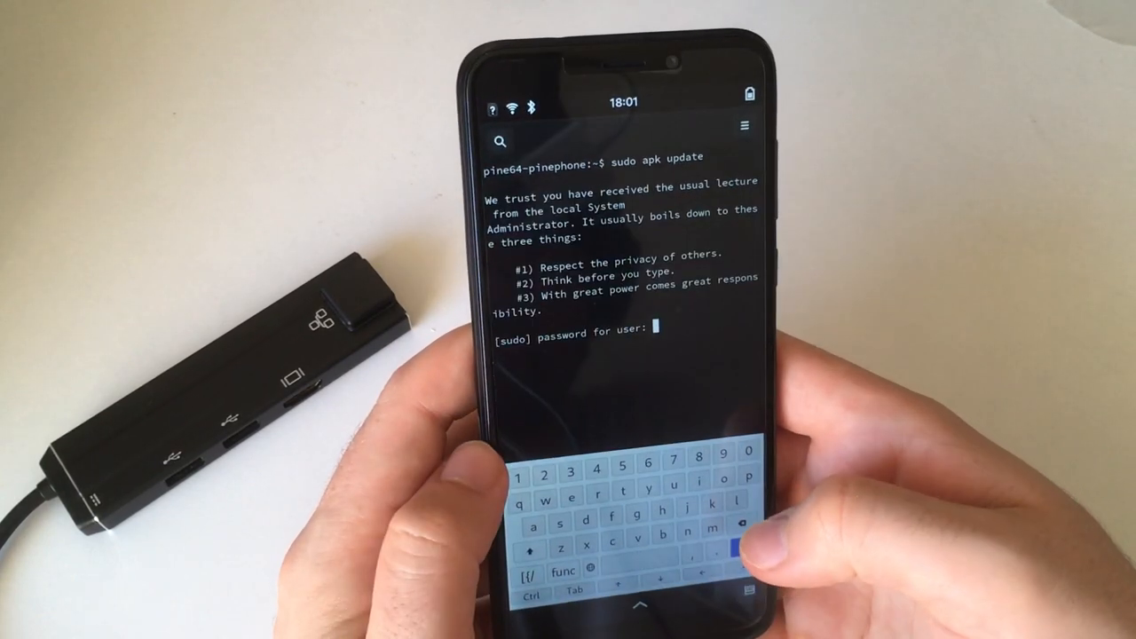